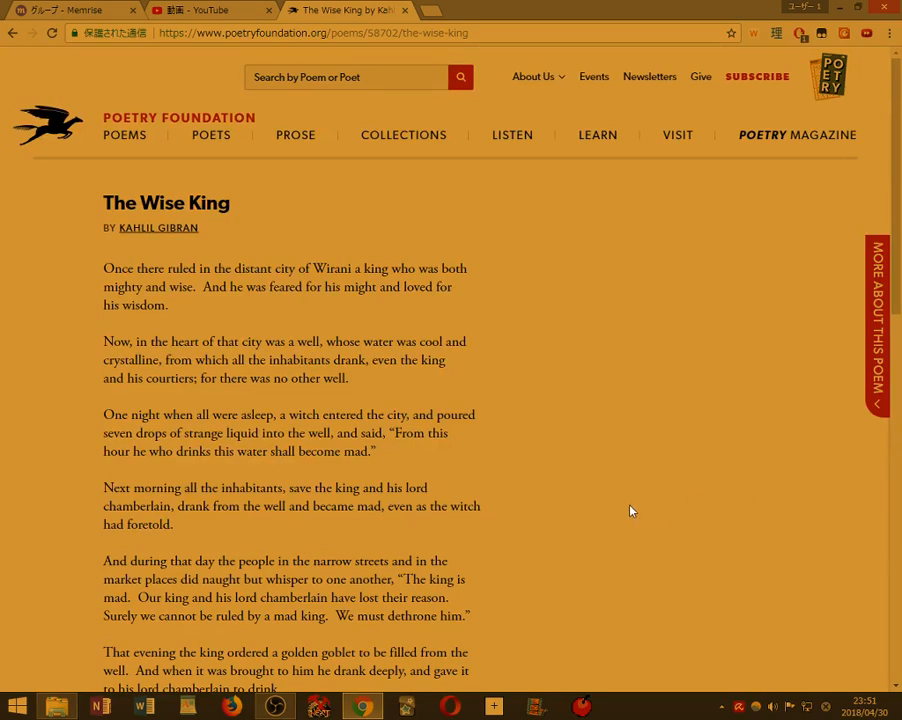
pyautogui.scroll(-3)
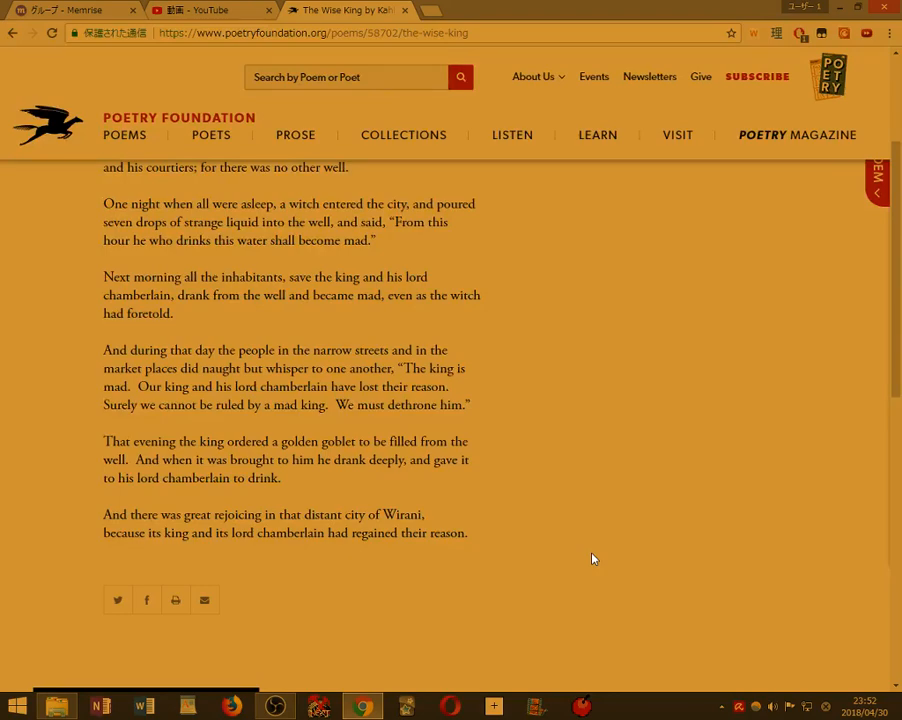
pyautogui.moveTo(574, 556)
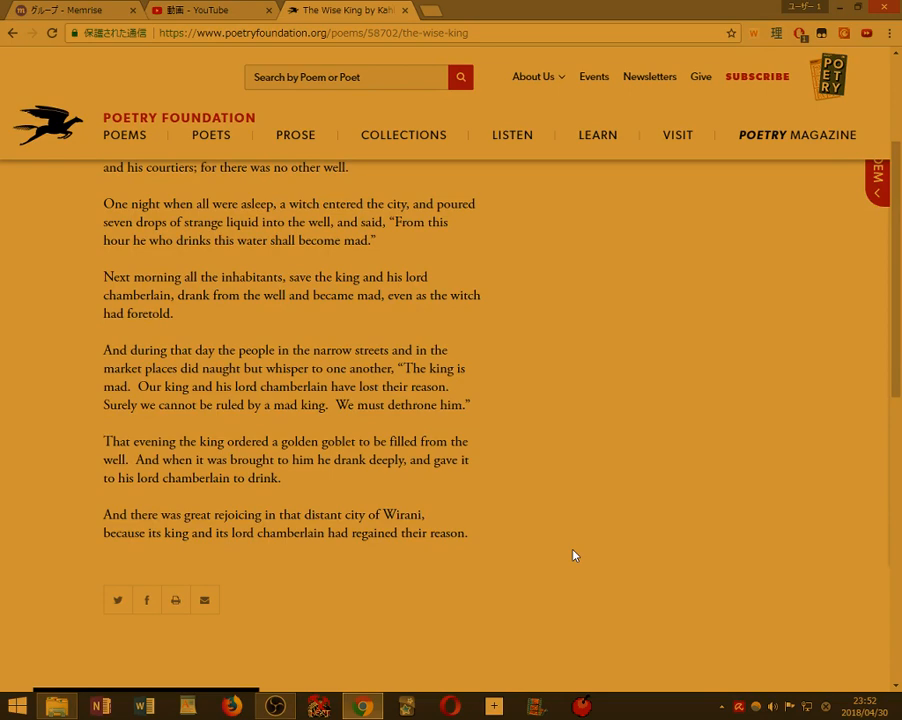
pyautogui.moveTo(528, 546)
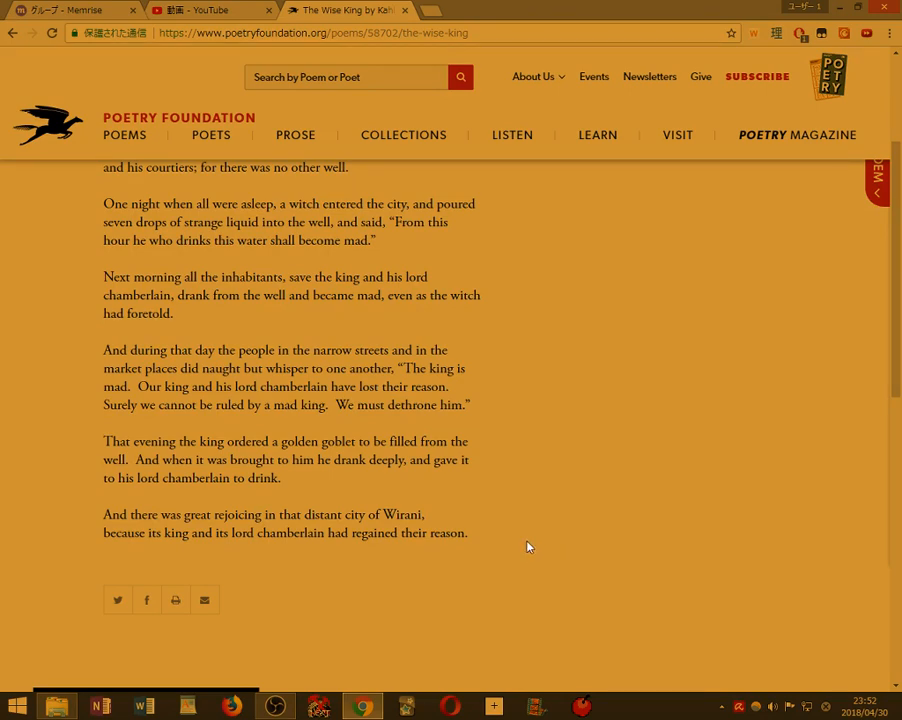